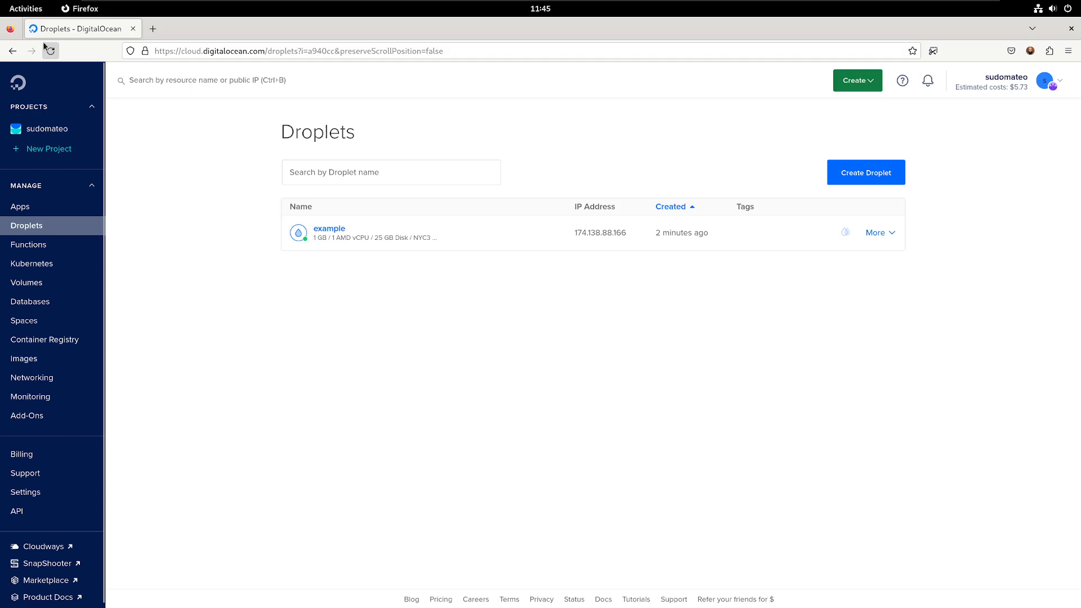
Step: Confirm the Droplets list shows the running 'example' droplet, then return to main.tf in Neovim
{"action": "left_click", "coordinate": [51, 50]}
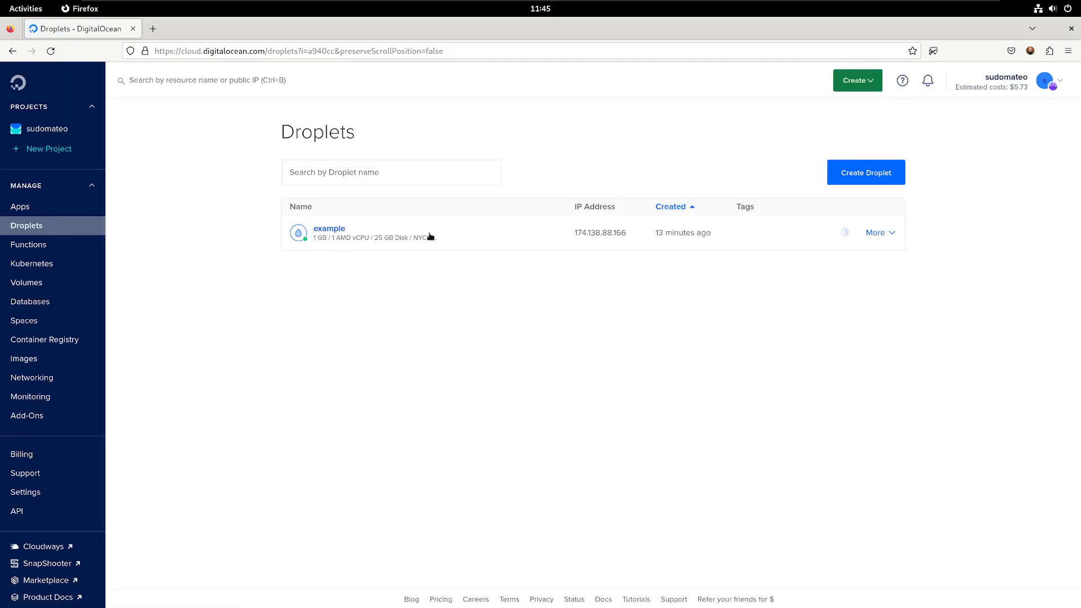
{"action": "mouse_move", "coordinate": [406, 352]}
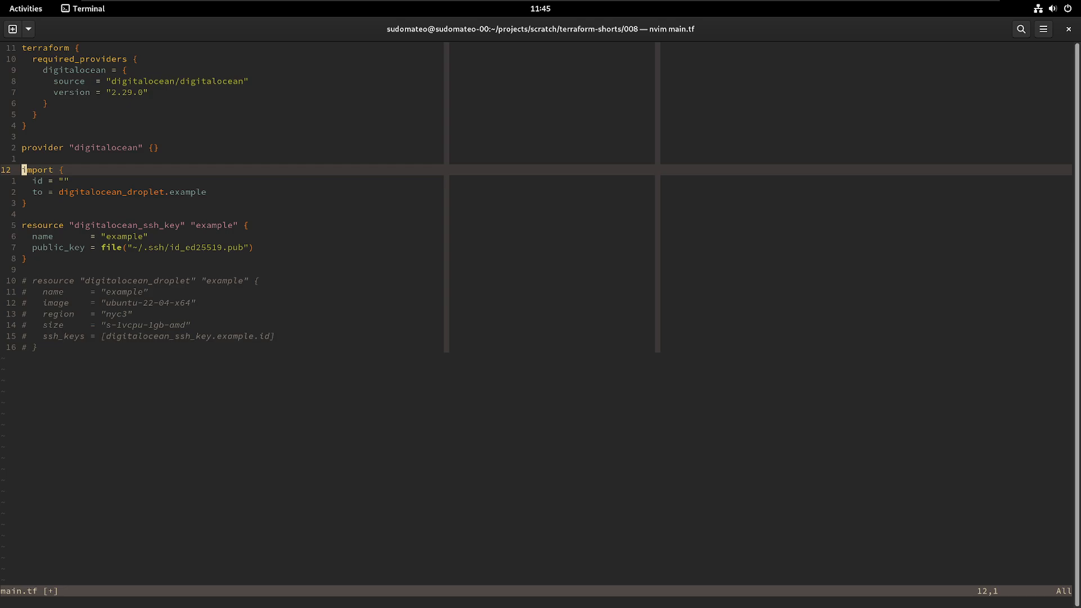
Step: Move to the import block's empty id line and switch to the browser's Droplets page
{"action": "key", "text": "j"}
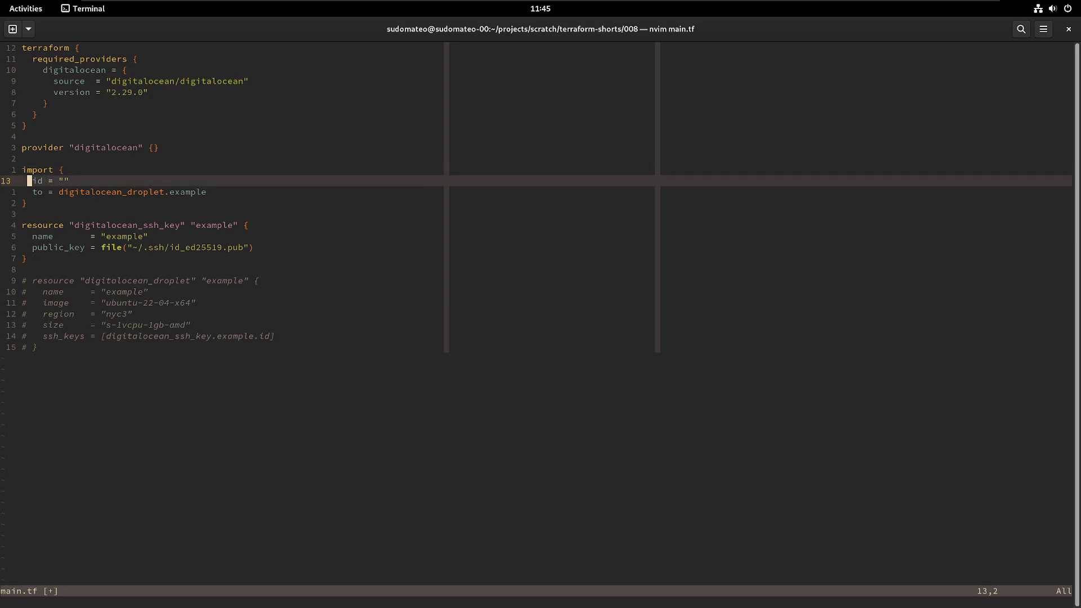
{"action": "key", "text": "V"}
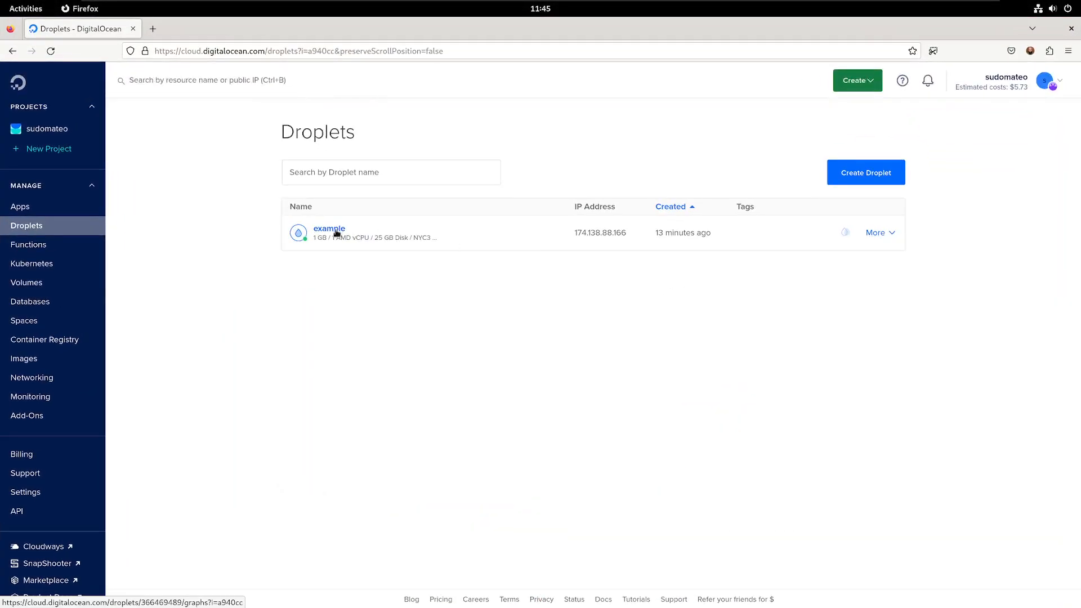
Step: Open the 'example' droplet's details page to read its id, 366469489
{"action": "left_click", "coordinate": [329, 228]}
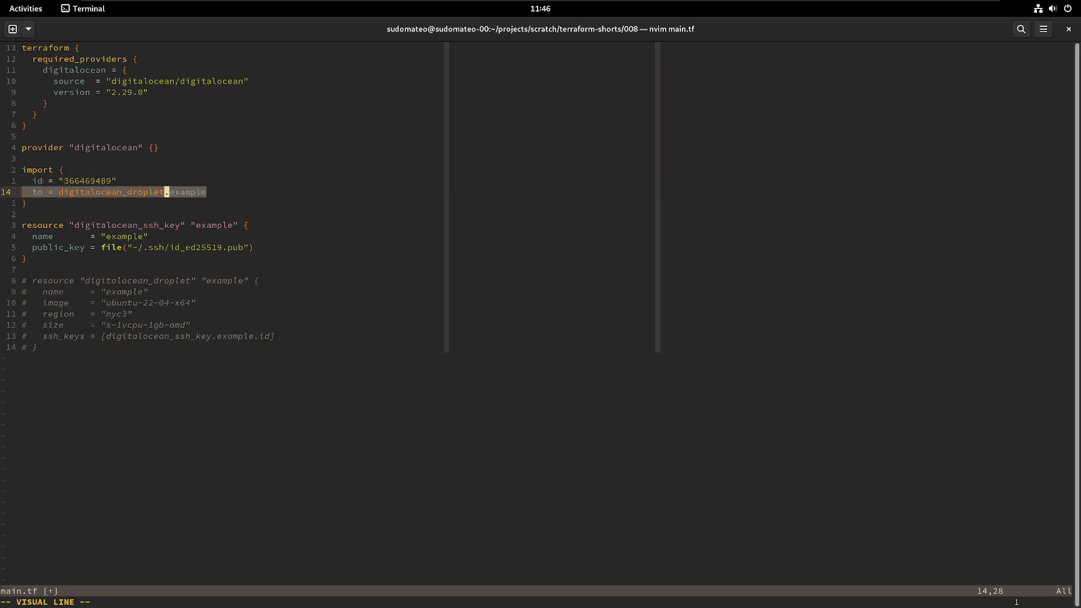
Step: Fill the import block's id with 366469489 and save main.tf with :wq
{"action": "key", "text": "Escape"}
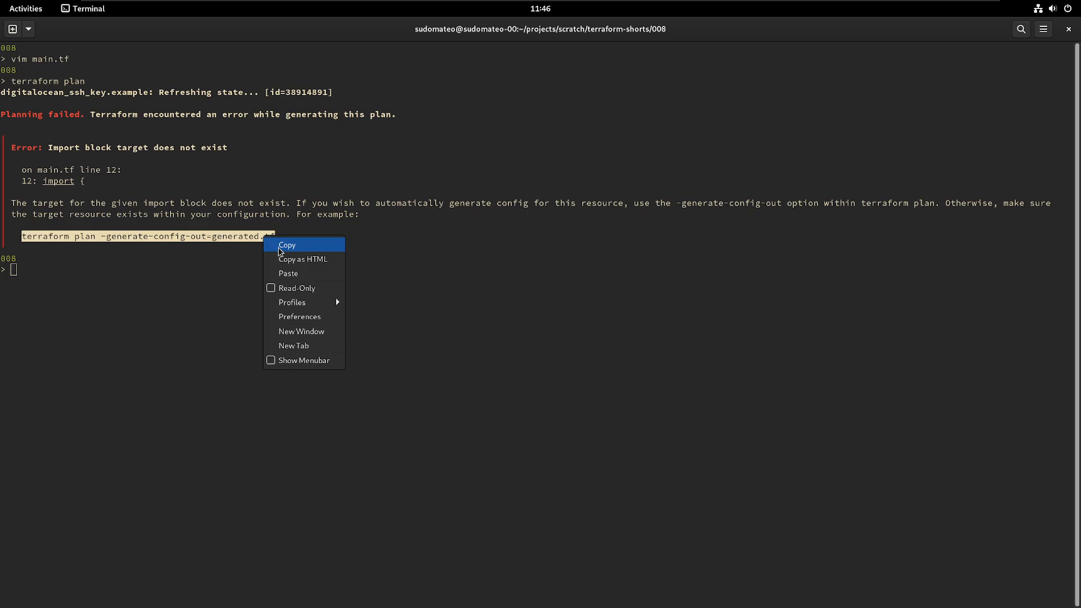
Step: Run the suggested terraform plan -generate-config-out=generated.tf, then open generated.tf
{"action": "left_click", "coordinate": [287, 245]}
{"action": "type", "text": "vim ge"}
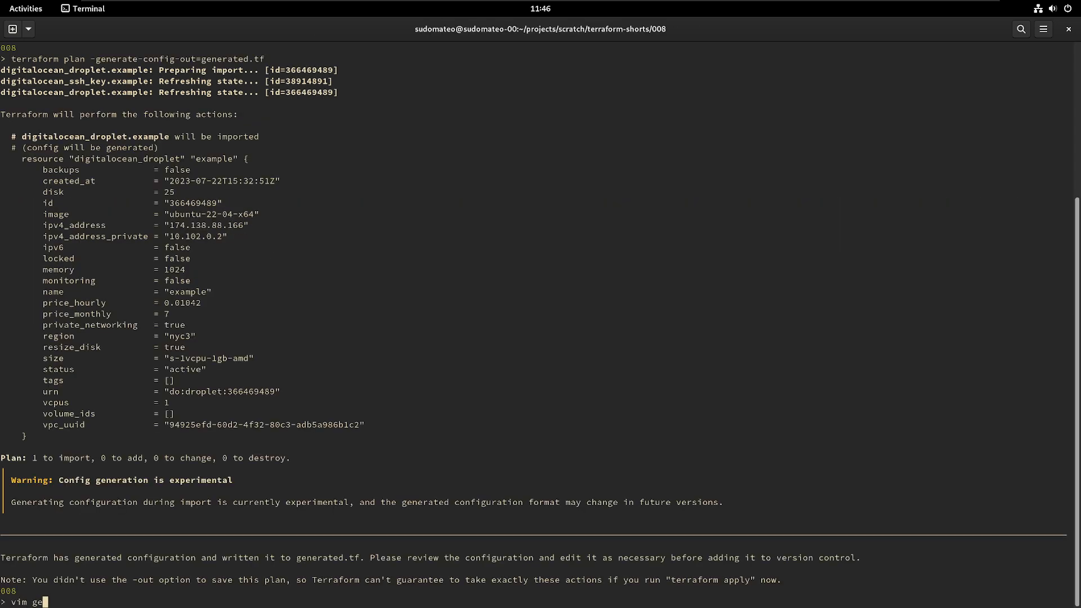
{"action": "key", "text": "Return"}
{"action": "type", "text": ":r generated.tf"}
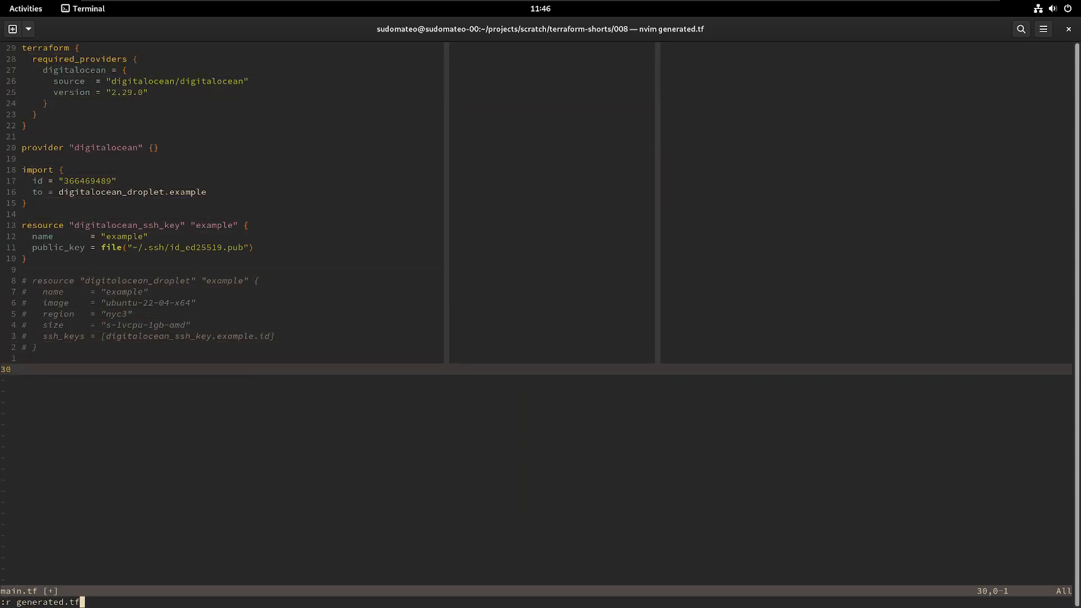
Step: Read generated.tf into main.tf with :r and delete the commented-out droplet block
{"action": "key", "text": "Return"}
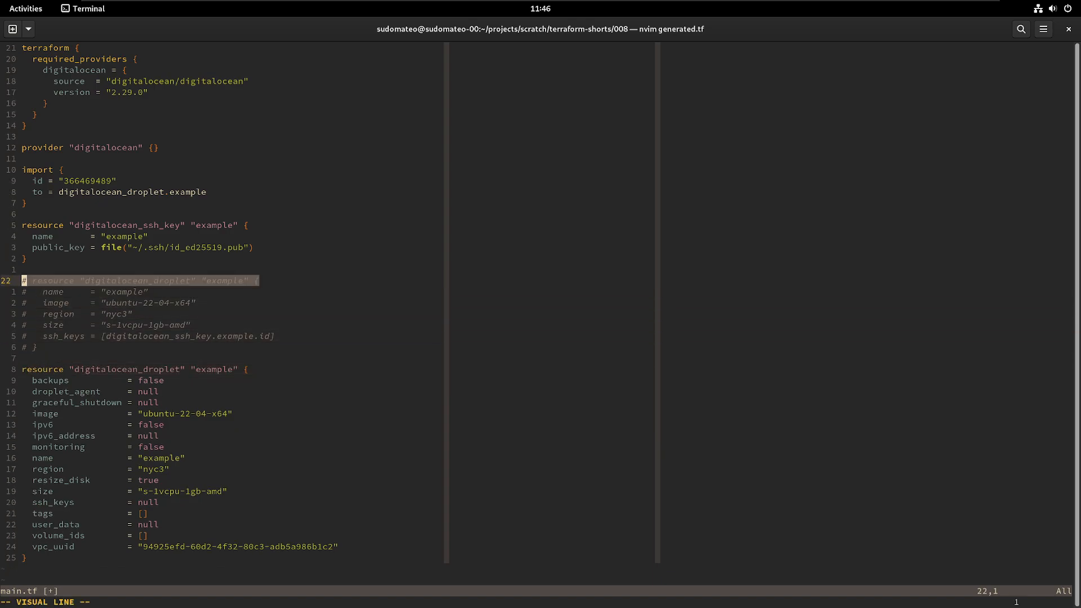
{"action": "key", "text": "d"}
{"action": "type", "text": "te"}
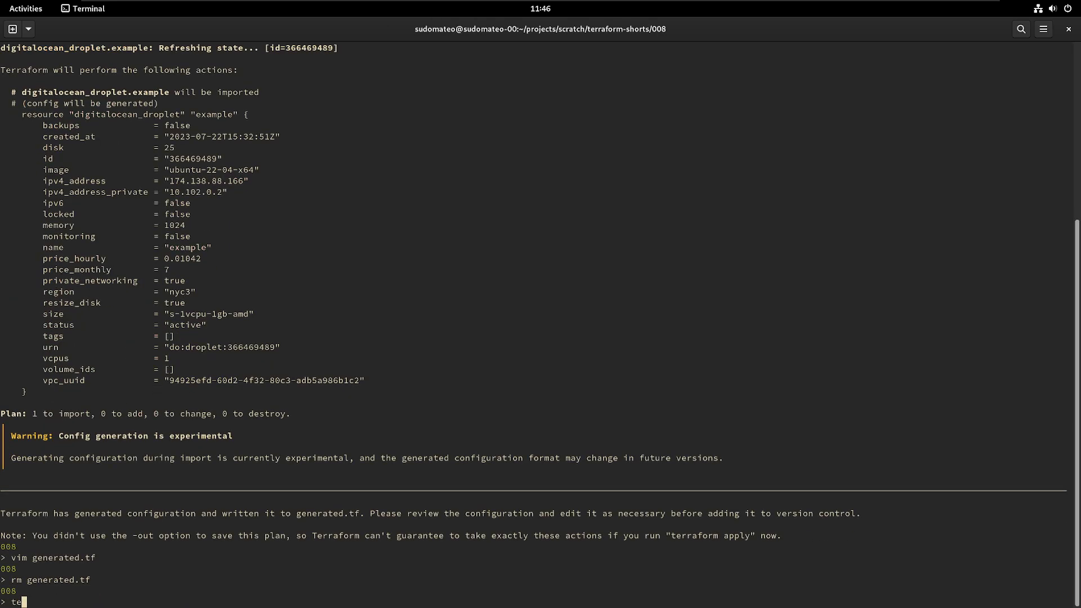
Step: Delete generated.tf, rerun terraform plan and scroll through its output
{"action": "key", "text": "Return"}
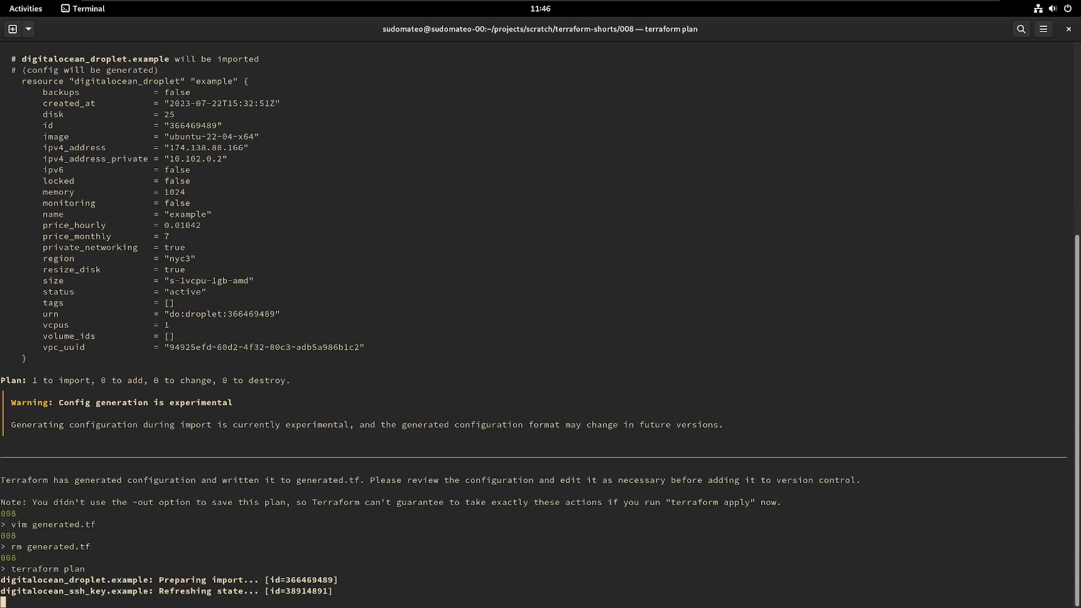
{"action": "scroll", "scroll_direction": "down", "scroll_amount": 3}
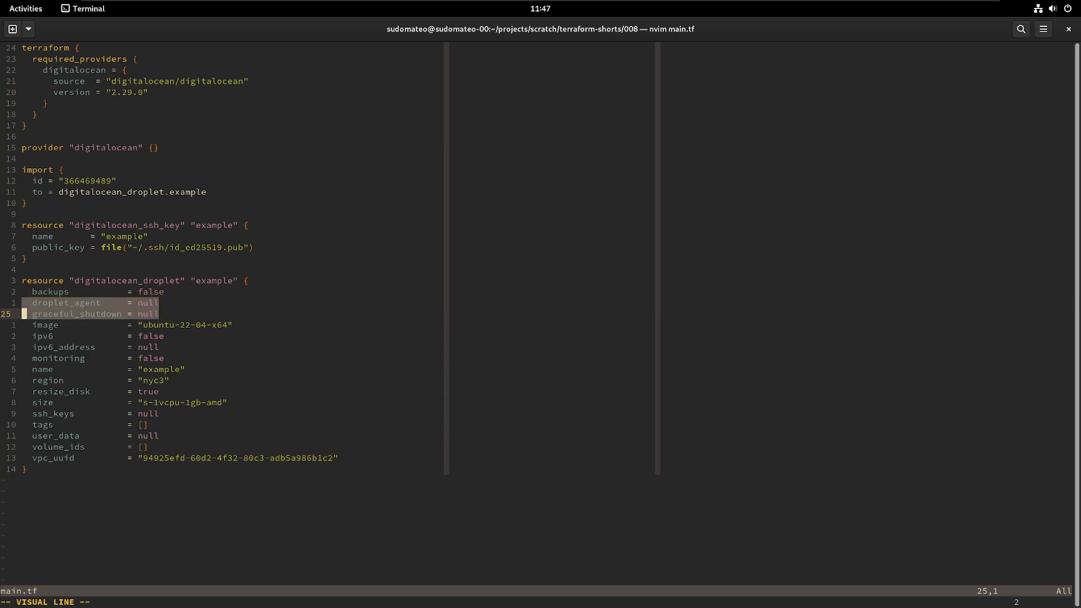
Step: Remove null and default attribute lines and set ssh_keys = [digitalocean_ssh_key.example.id]
{"action": "key", "text": "Escape"}
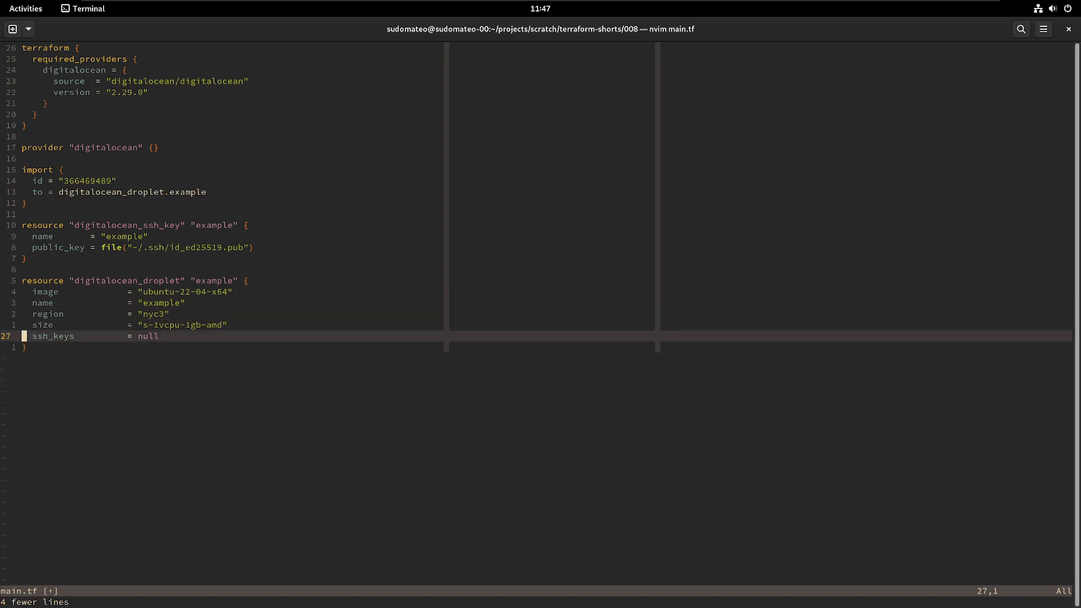
{"action": "key", "text": "V"}
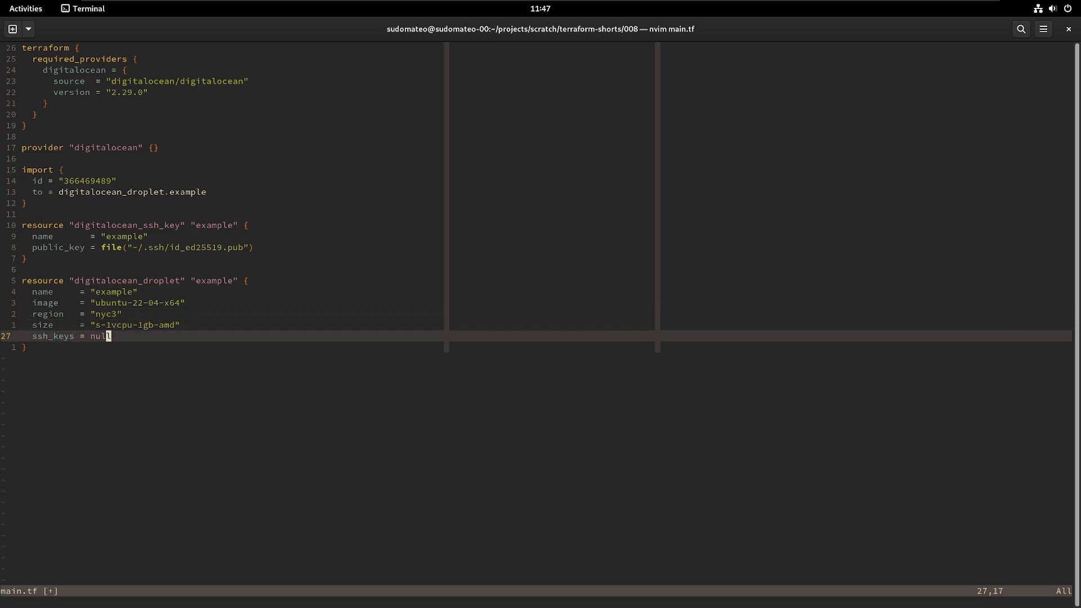
{"action": "type", "text": "[]"}
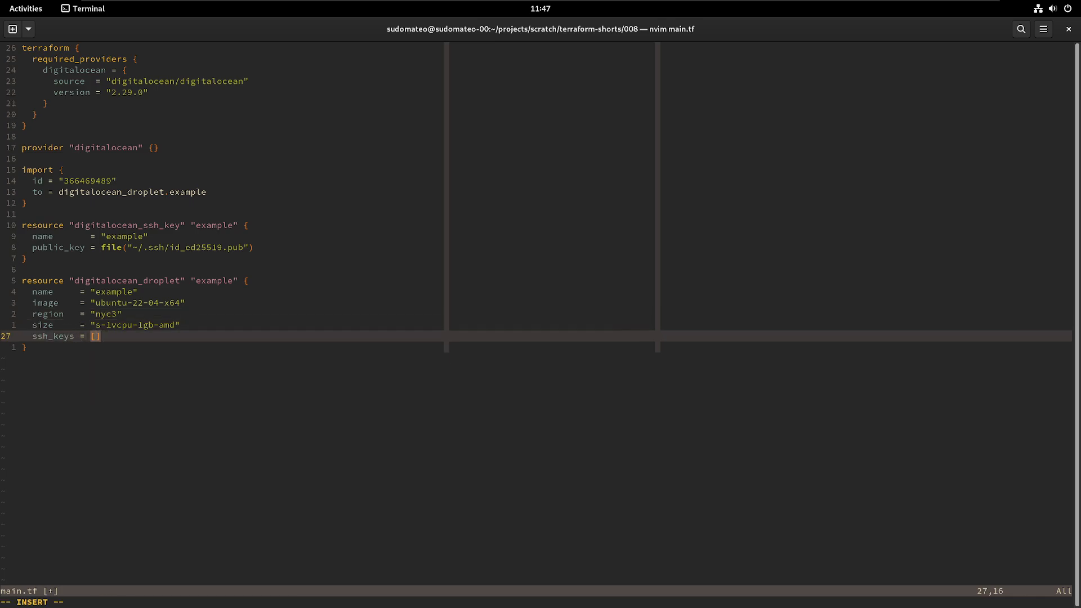
{"action": "type", "text": "digitalocean_ssh_key.example"}
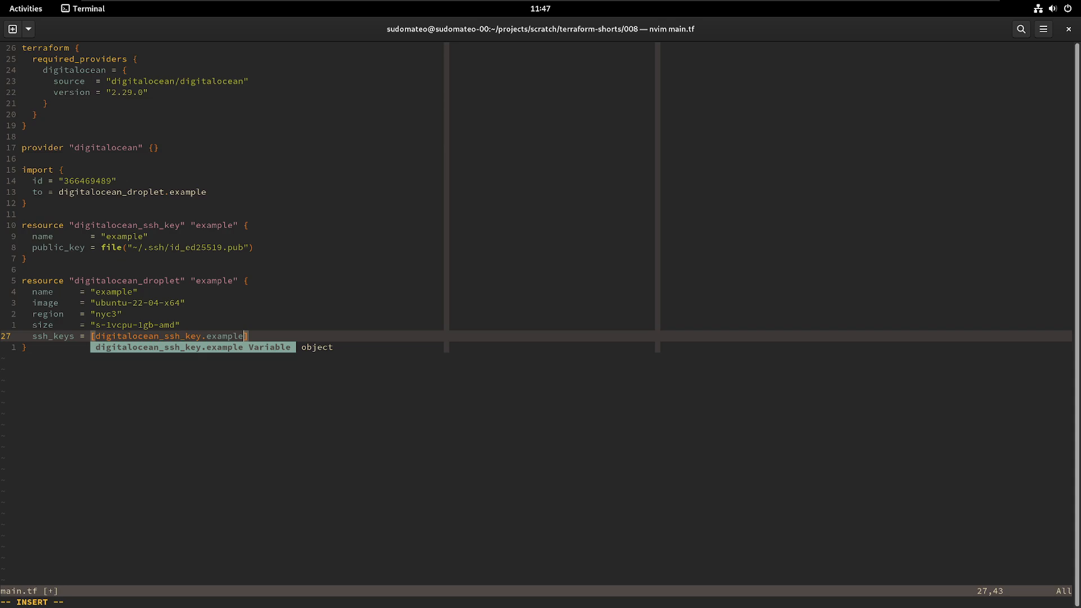
{"action": "type", "text": "."}
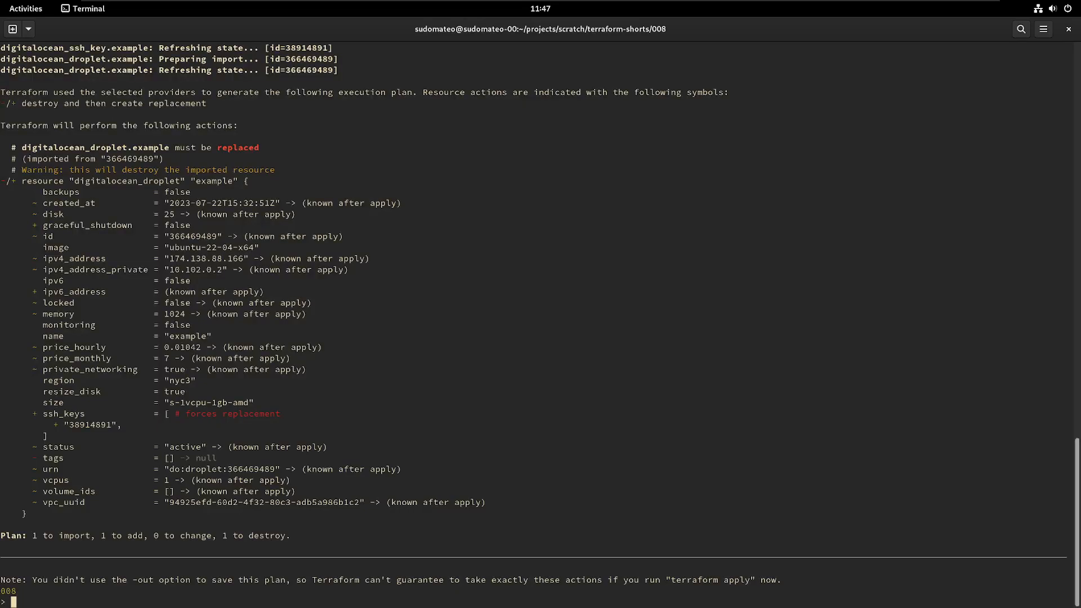
{"action": "mouse_move", "coordinate": [105, 433]}
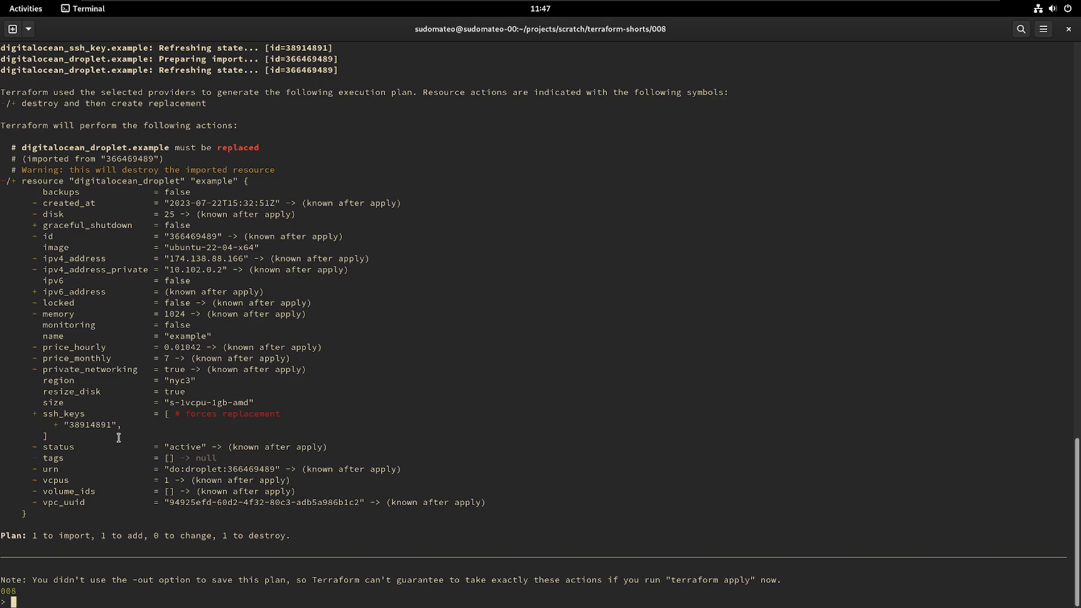
Step: Review the plan where ssh_keys forces replacement, then start typing vim main.tf
{"action": "type", "text": "vim ma"}
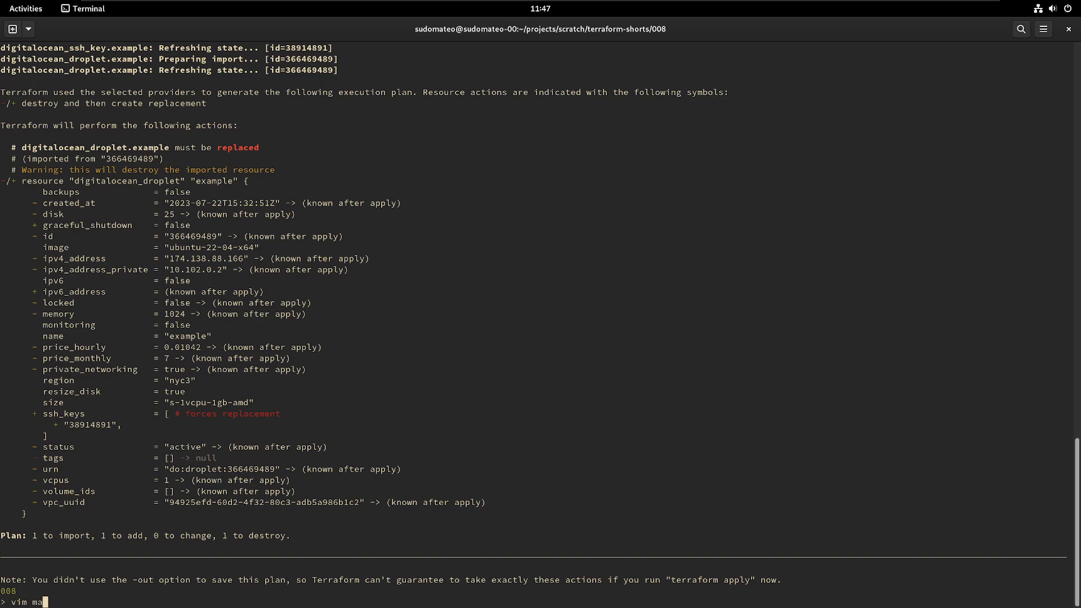
Step: Adjust main.tf, then run terraform apply and approve, importing the droplet with 0 added
{"action": "key", "text": "Return"}
{"action": "type", "text": "terraform plan"}
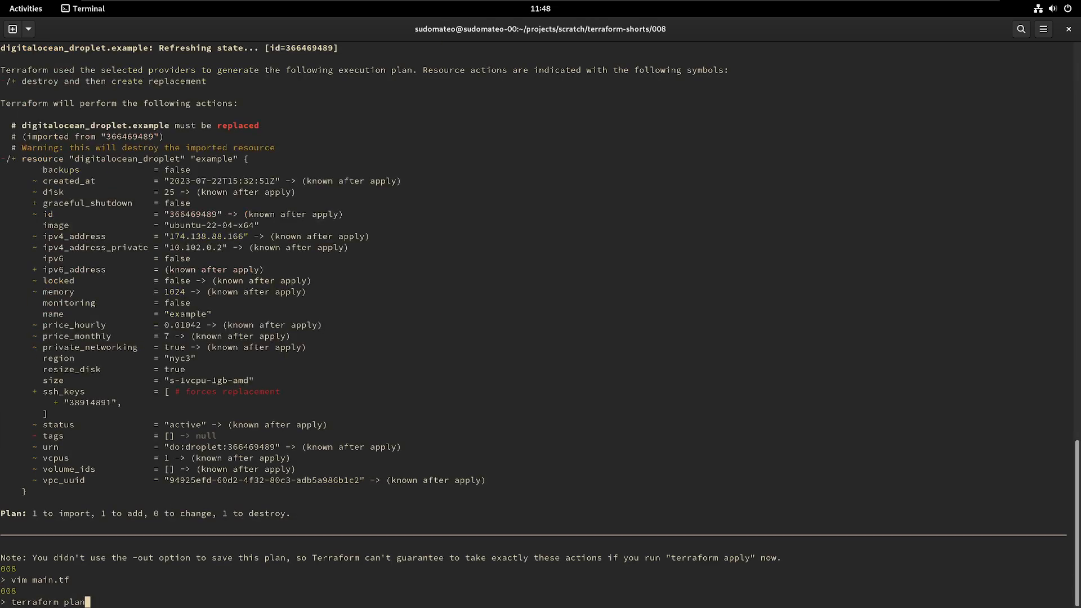
{"action": "type", "text": "apply"}
{"action": "key", "text": "Return"}
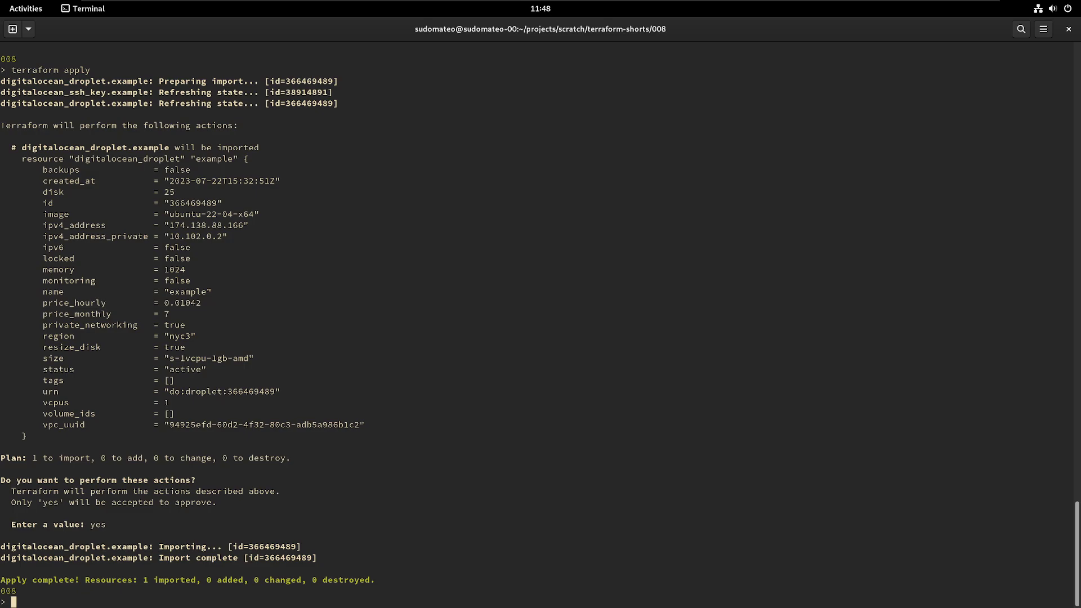
Step: Add ssh_keys back in main.tf, rerun terraform apply, and cancel the droplet replacement
{"action": "type", "text": "nvim main.tf"}
{"action": "type", "text": "terraform apply"}
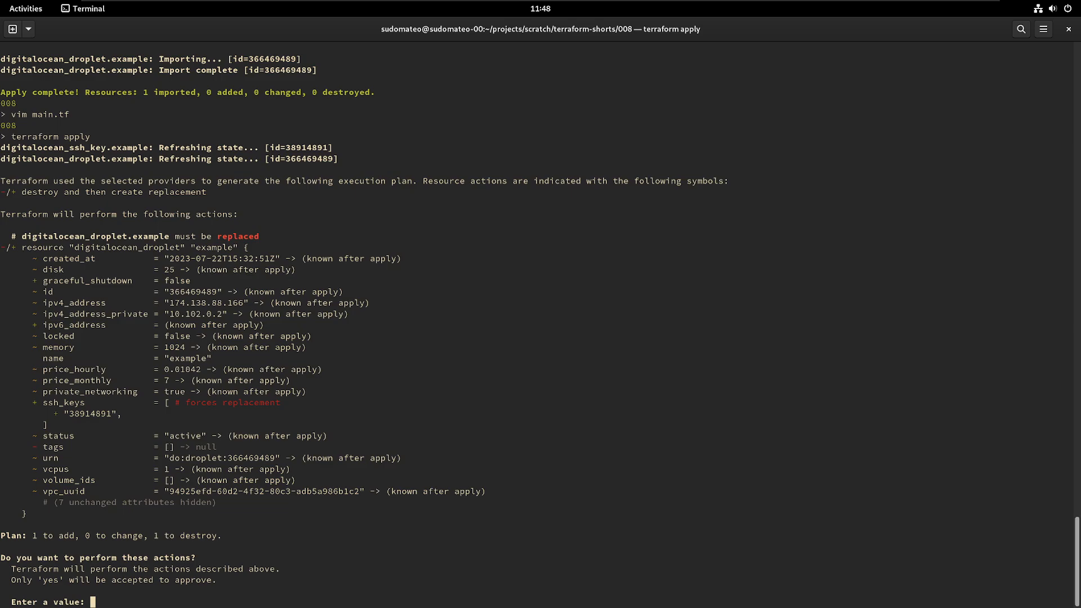
{"action": "key", "text": "ctrl+c"}
{"action": "type", "text": "terraform state list"}
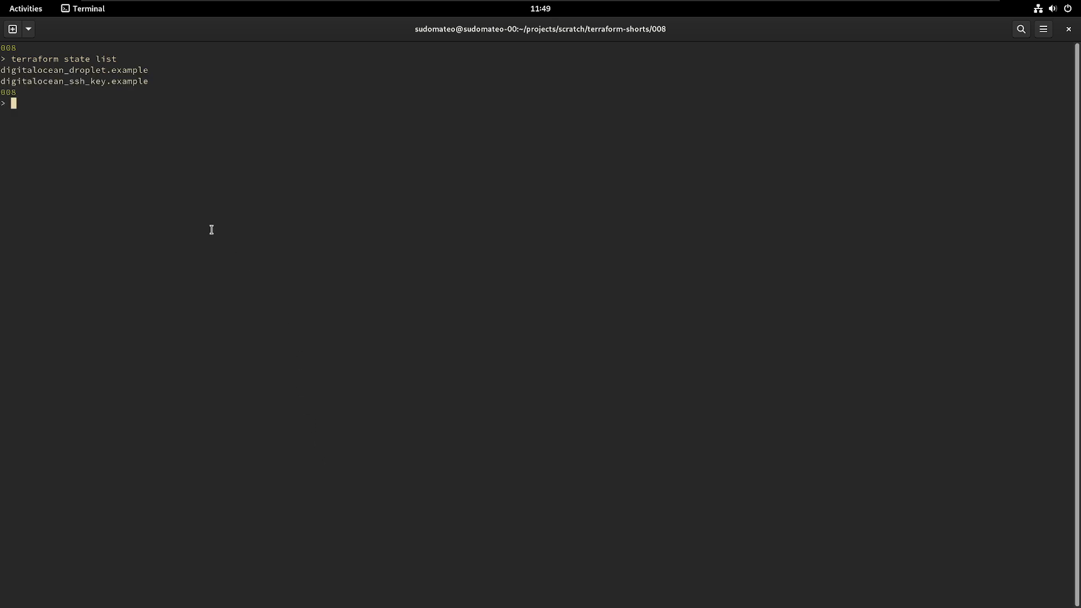
{"action": "mouse_move", "coordinate": [68, 71]}
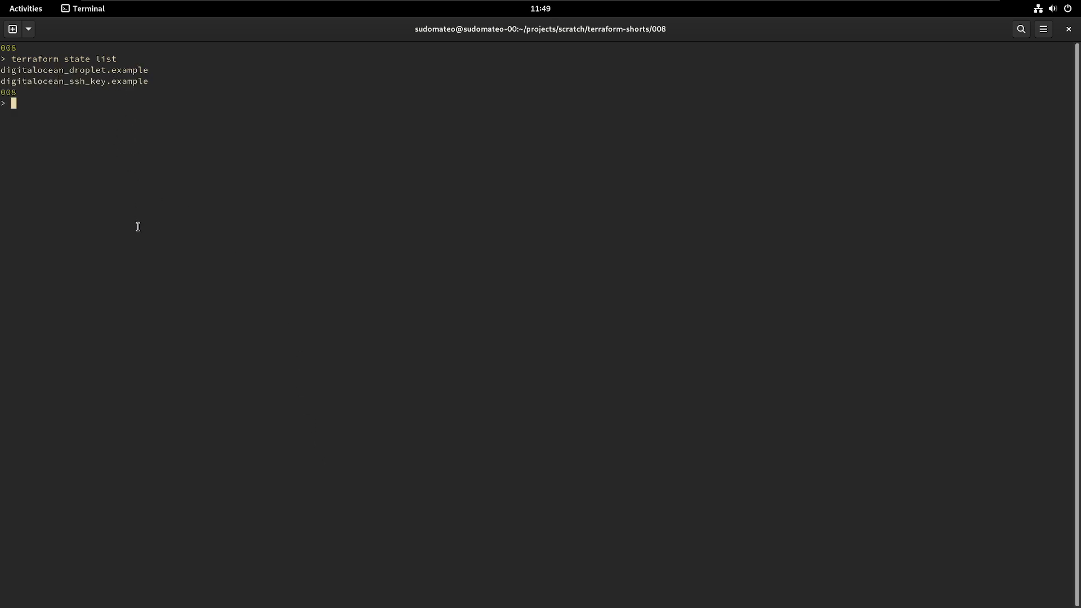
Step: Reopen main.tf in Neovim after listing the droplet and SSH key in state
{"action": "type", "text": "nvim main.tf"}
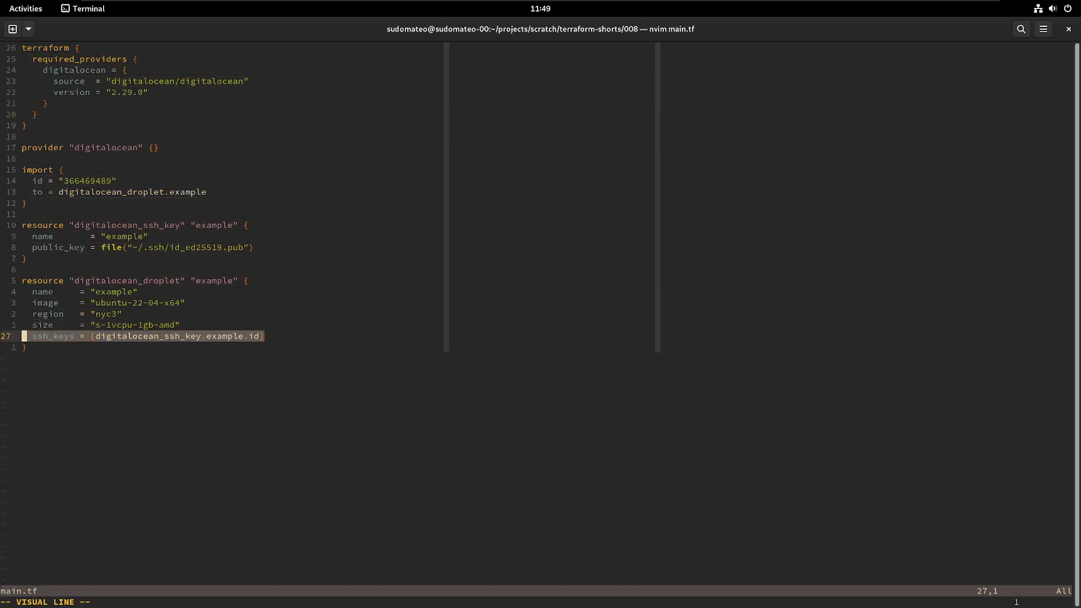
{"action": "key", "text": "Escape"}
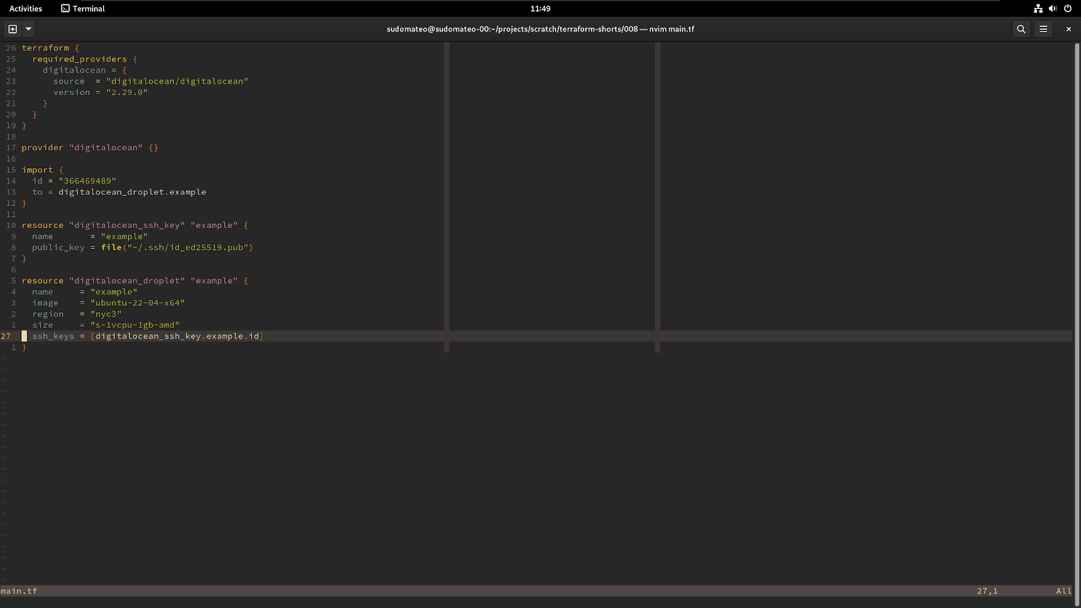